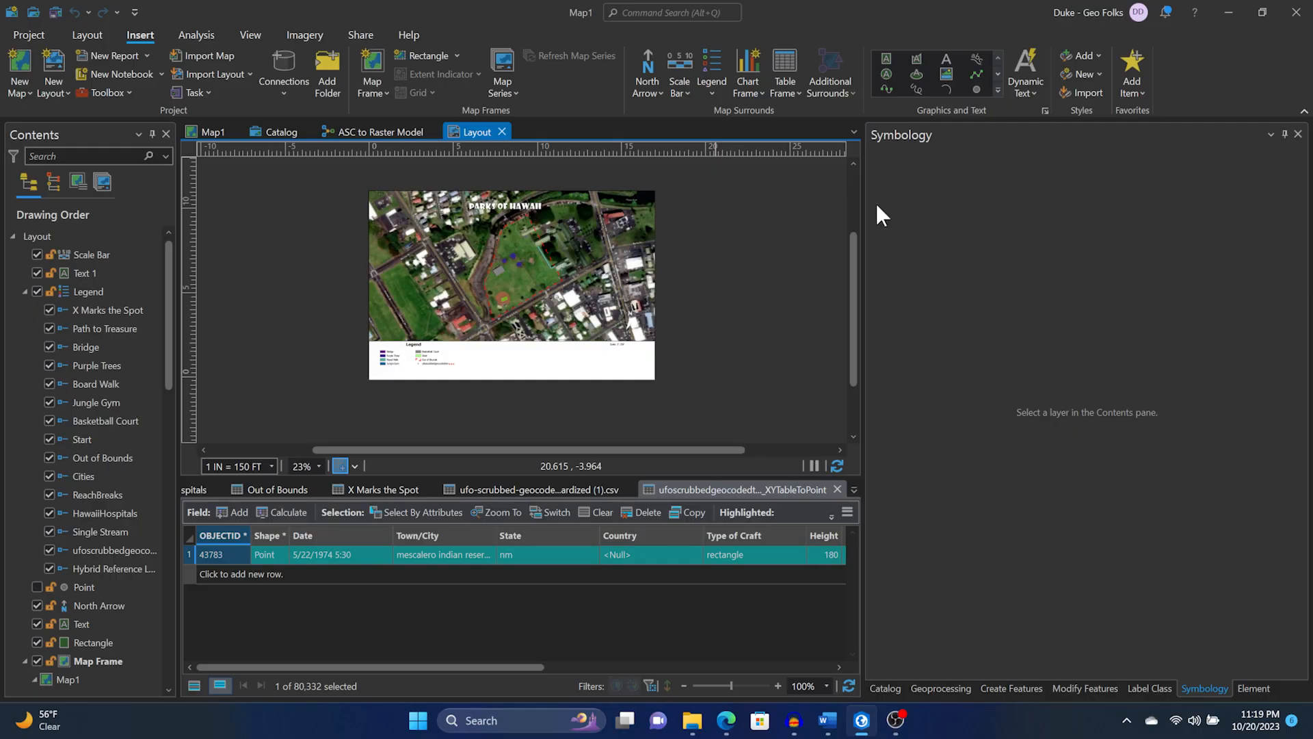
mouse_move(440, 238)
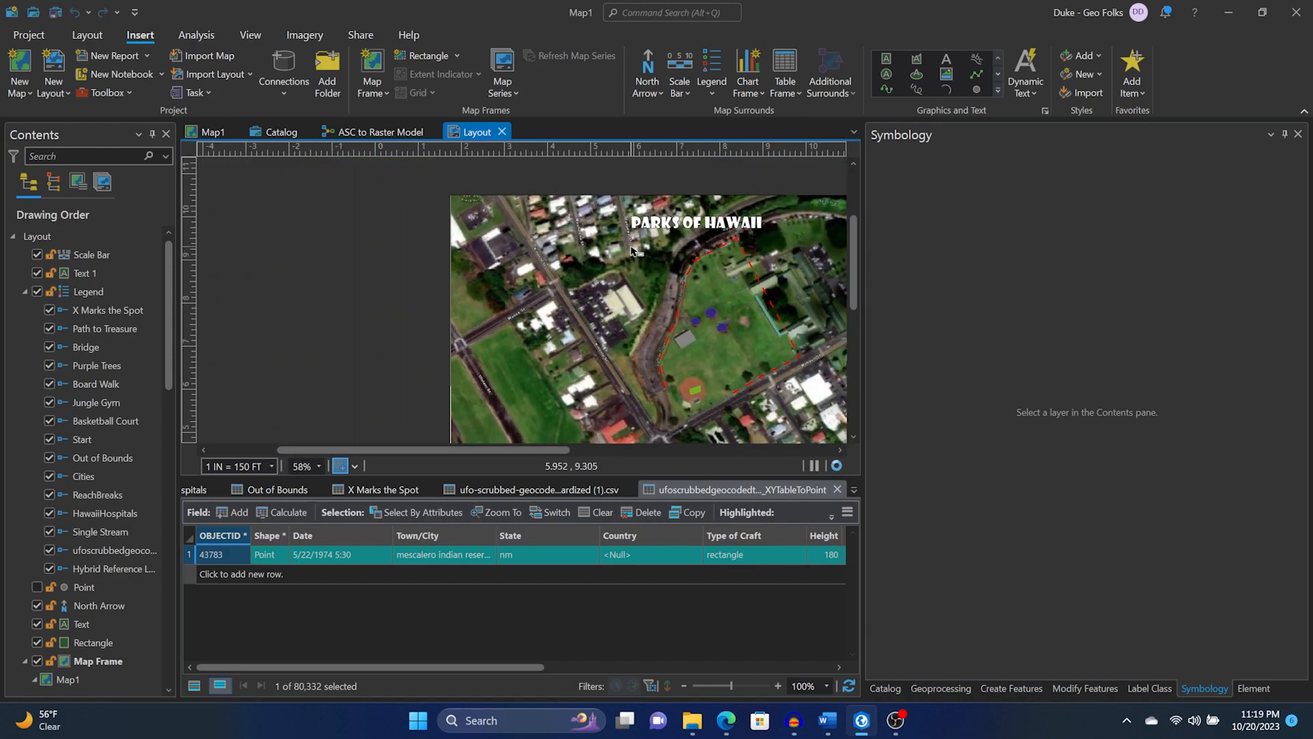
From Share > Export Layout, set the export file type to PDF (Layout.pdf)
scroll(down, 3)
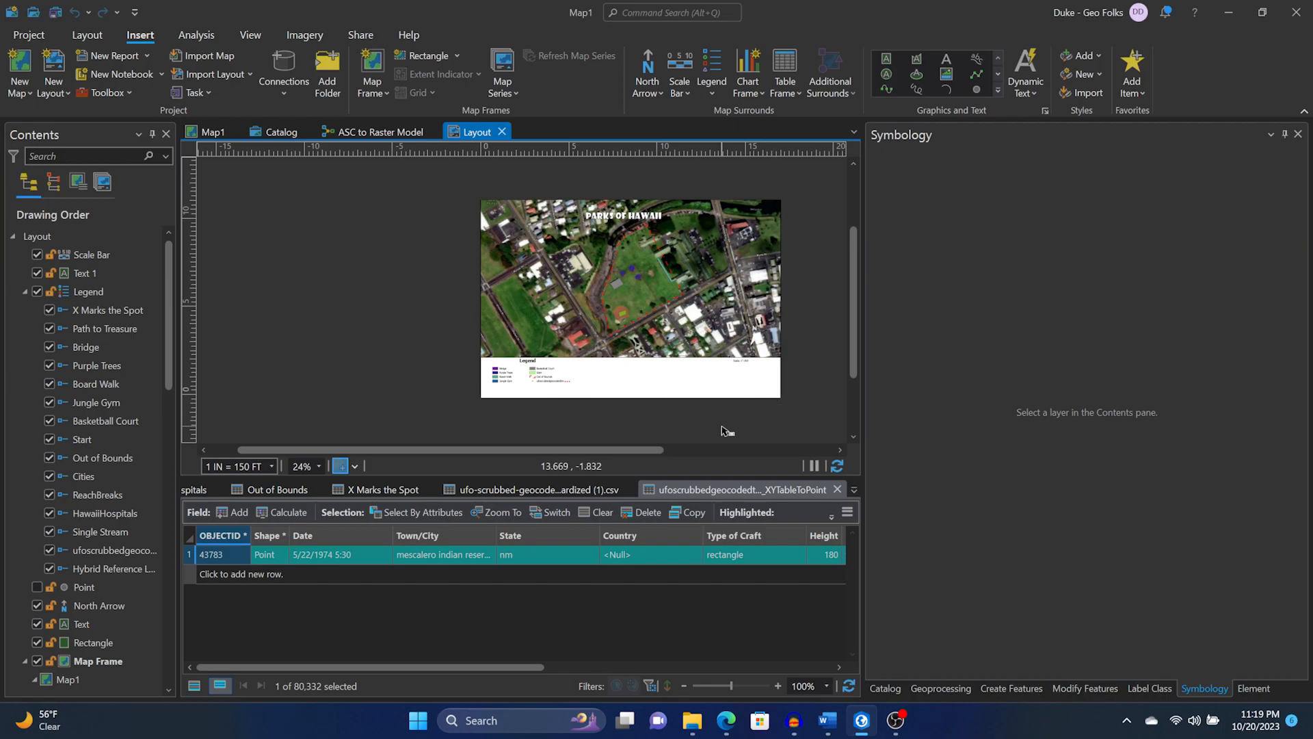
click(360, 34)
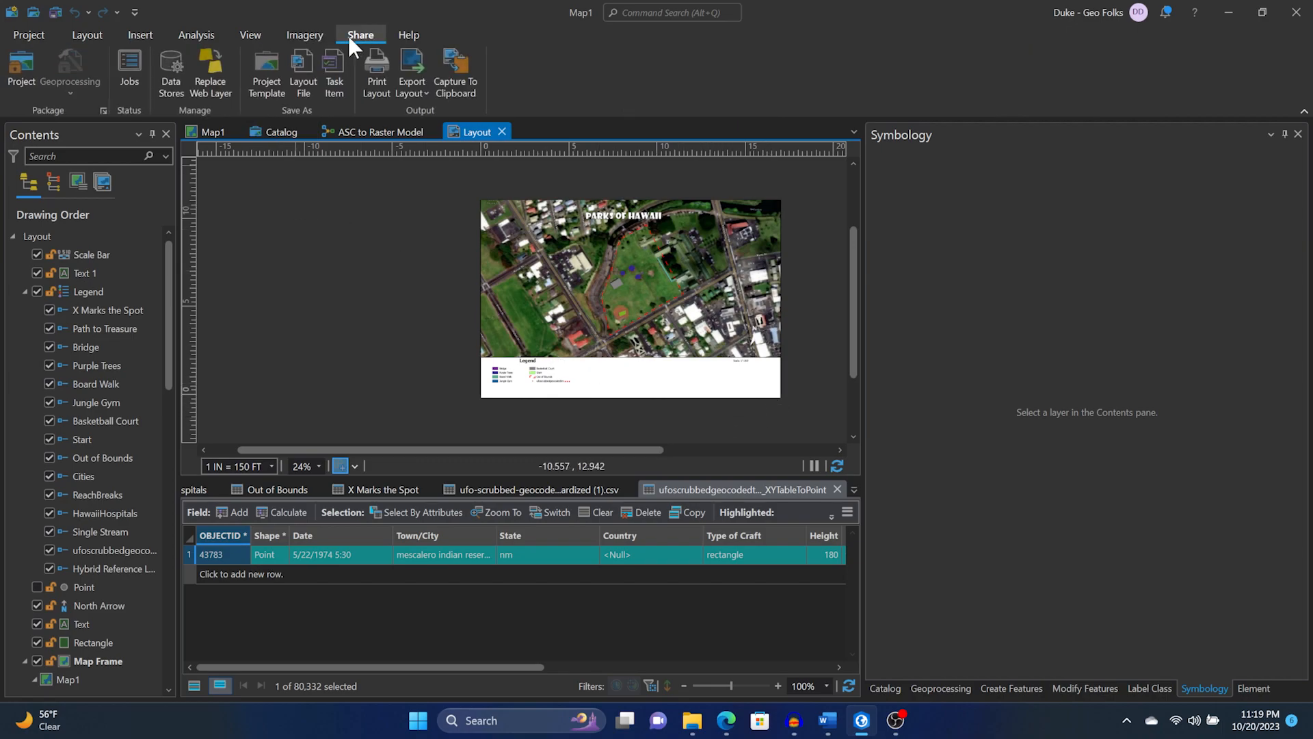
click(411, 72)
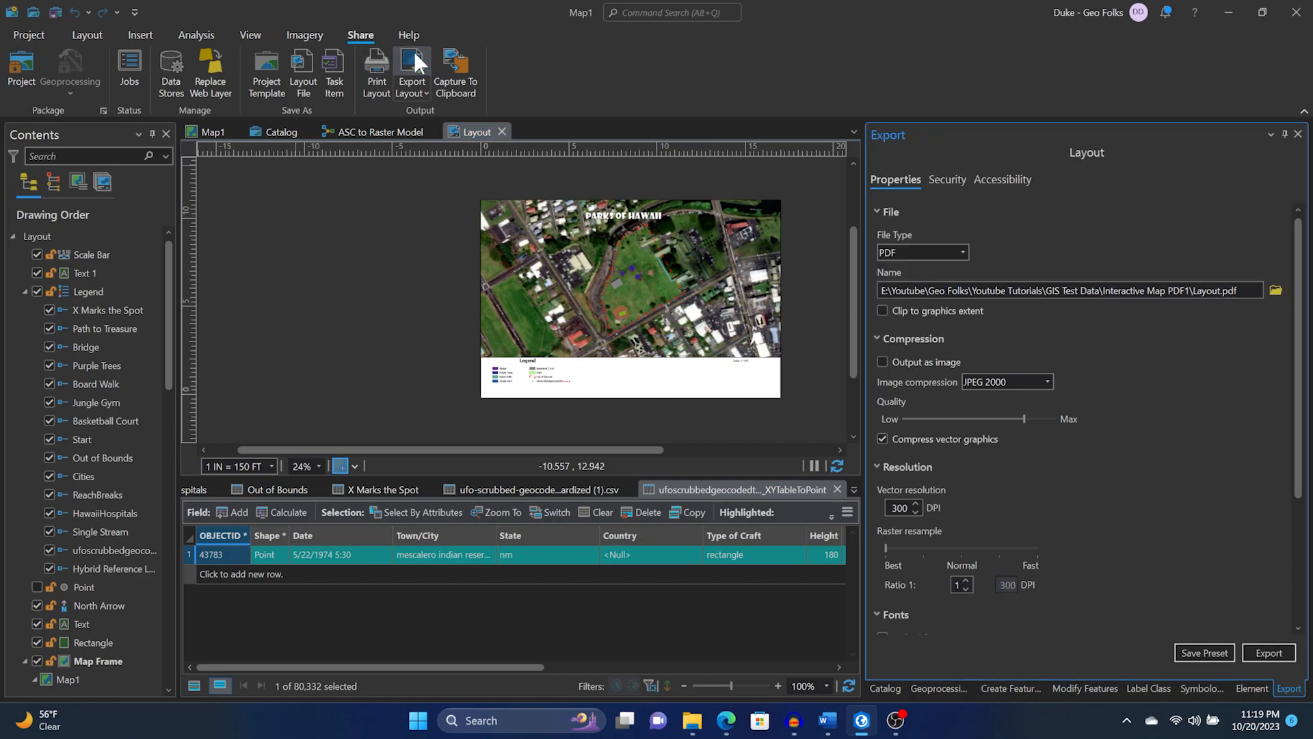
click(961, 252)
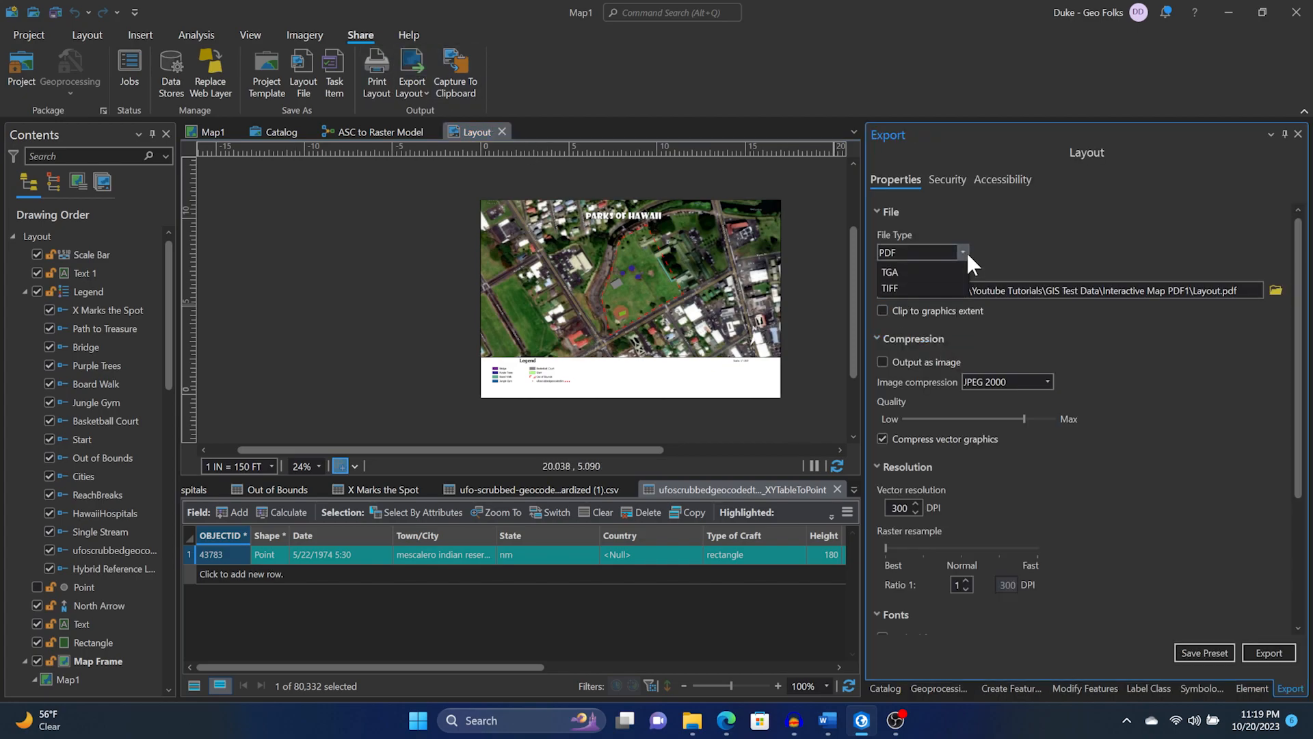
click(961, 252)
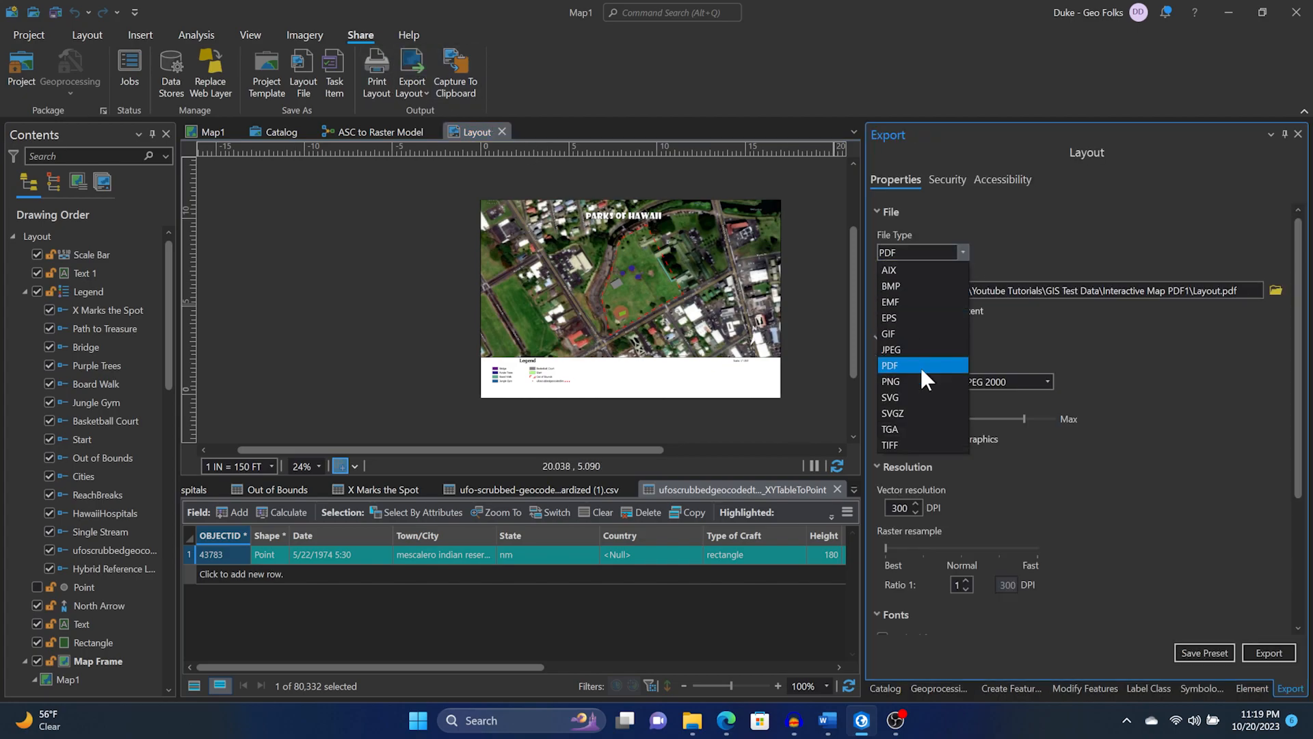
click(890, 365)
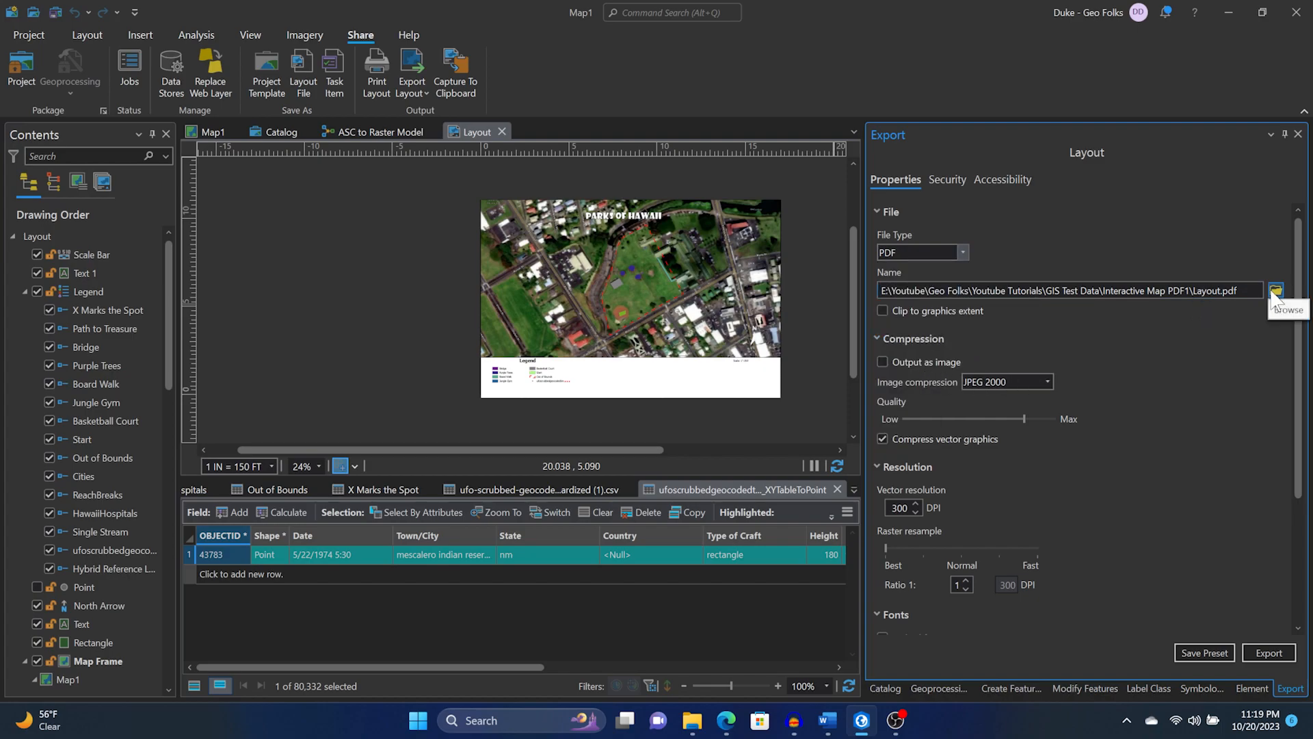
mouse_move(1097, 364)
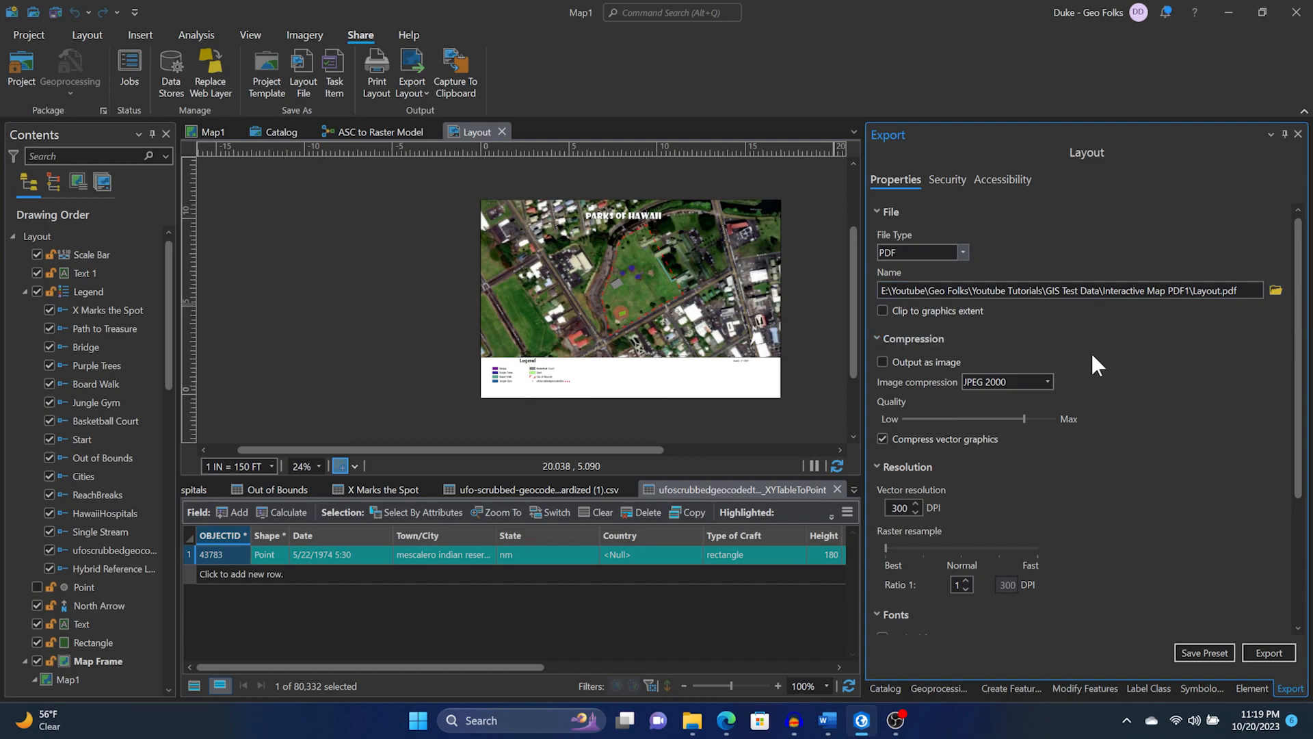
mouse_move(1130, 378)
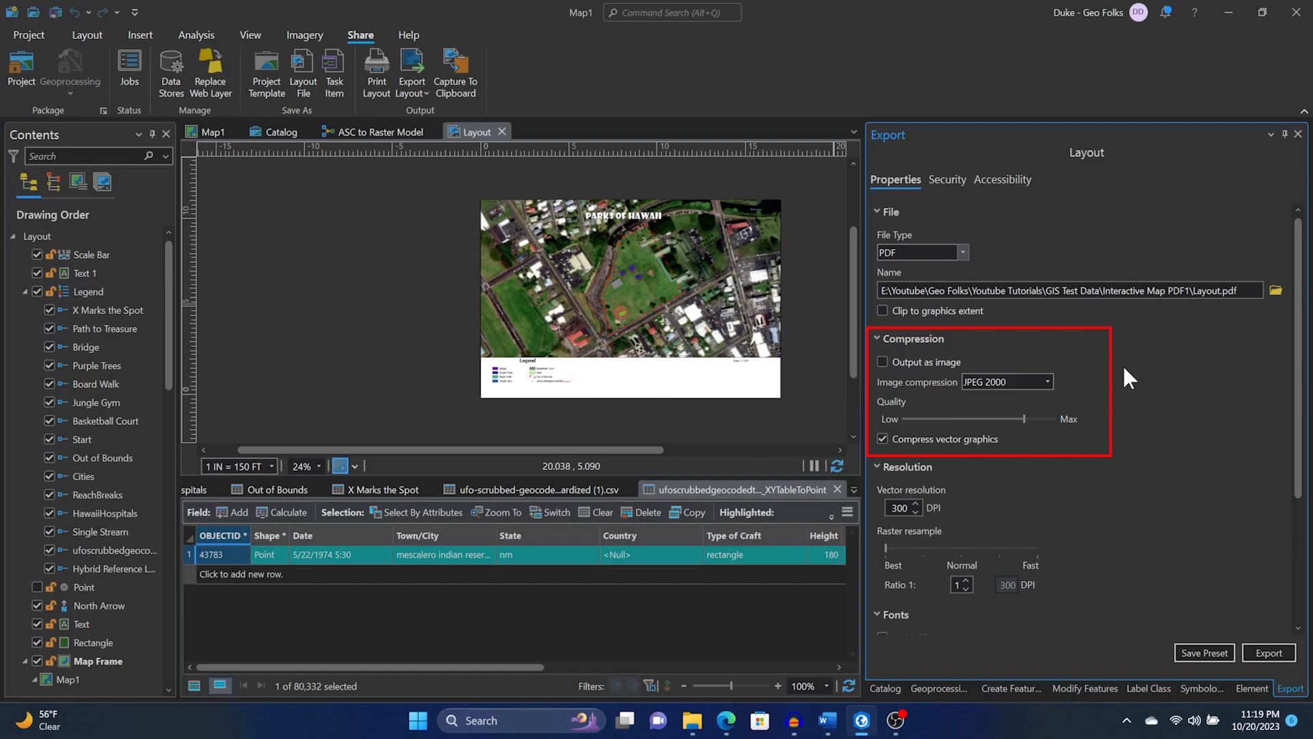
scroll(down, 3)
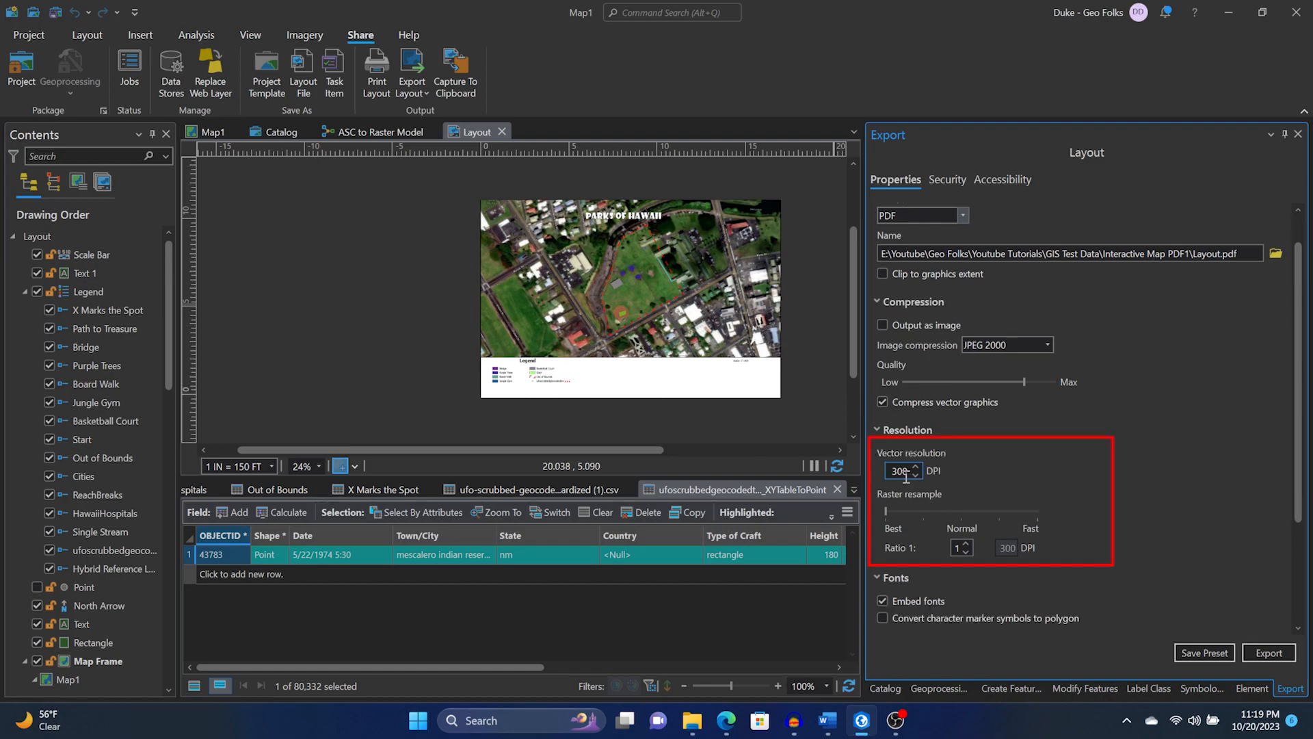
mouse_move(914, 471)
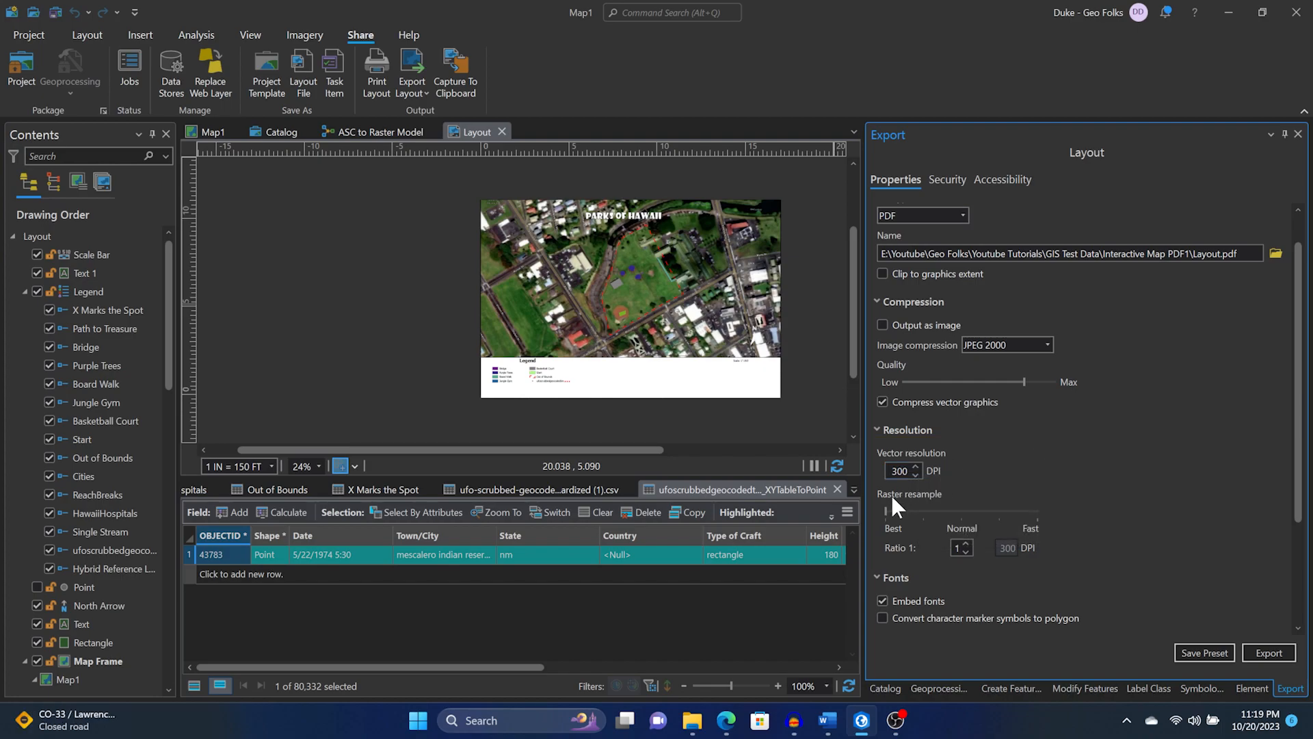
scroll(down, 3)
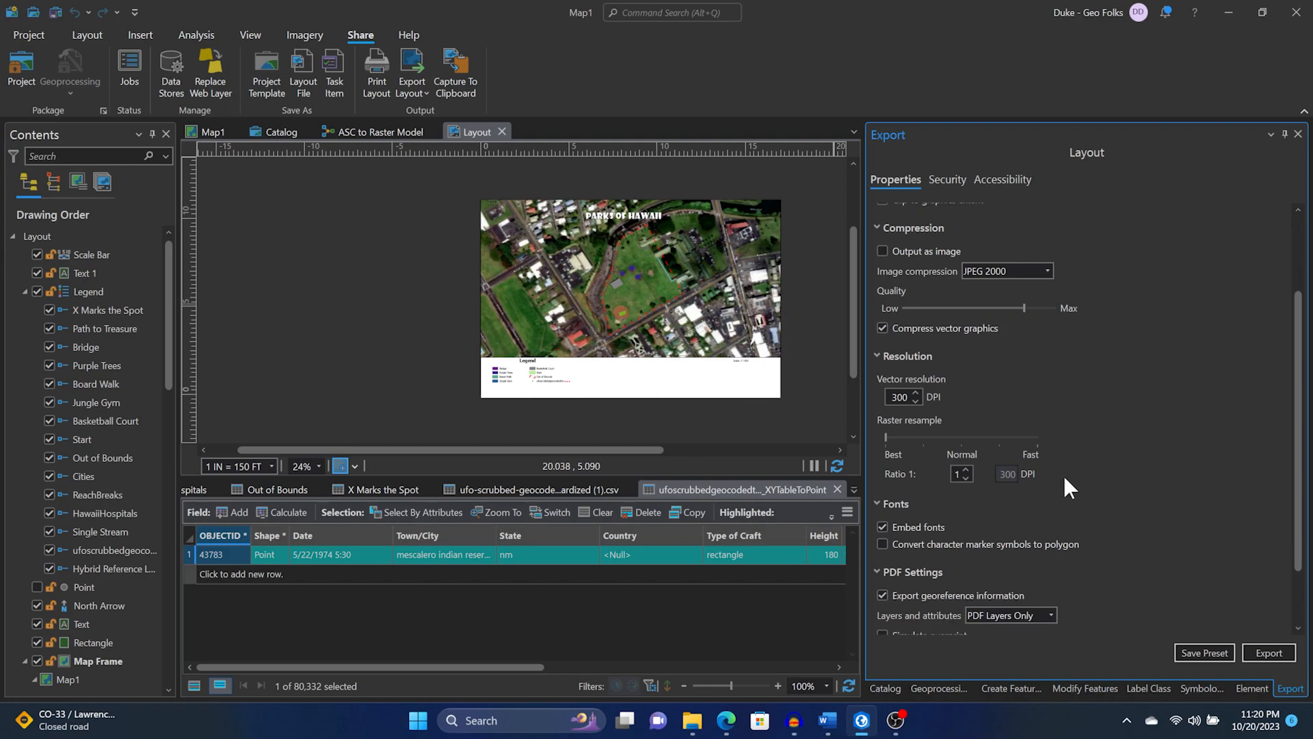
Set PDF layers and attributes to PDF Layers Only, leaving overprint simulation off
scroll(down, 3)
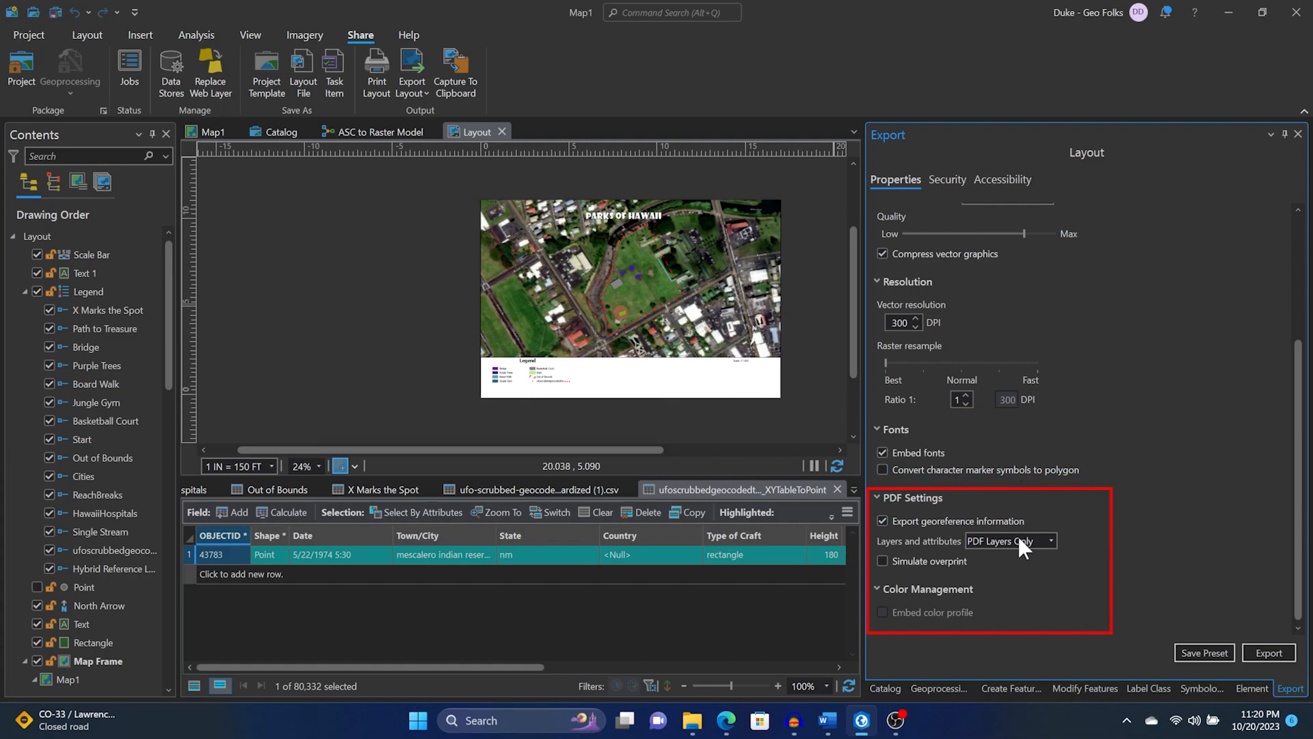
click(1050, 541)
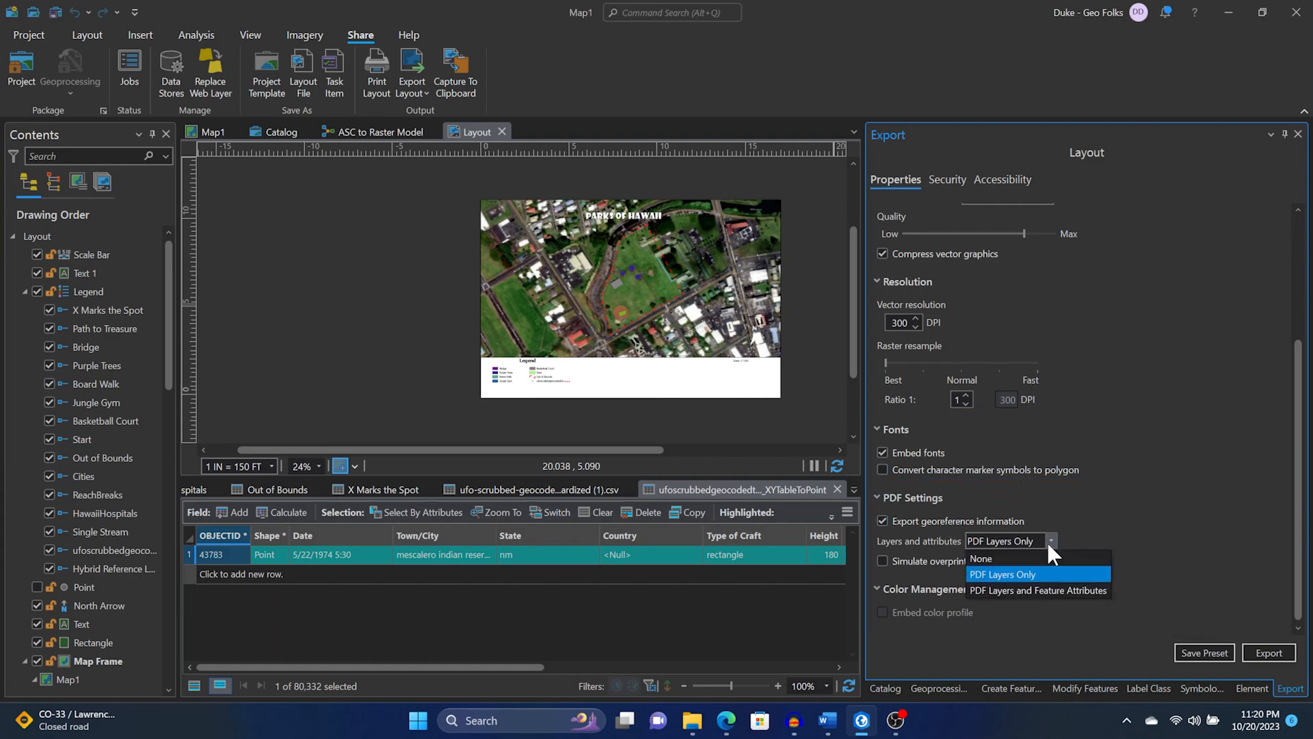
mouse_move(1053, 596)
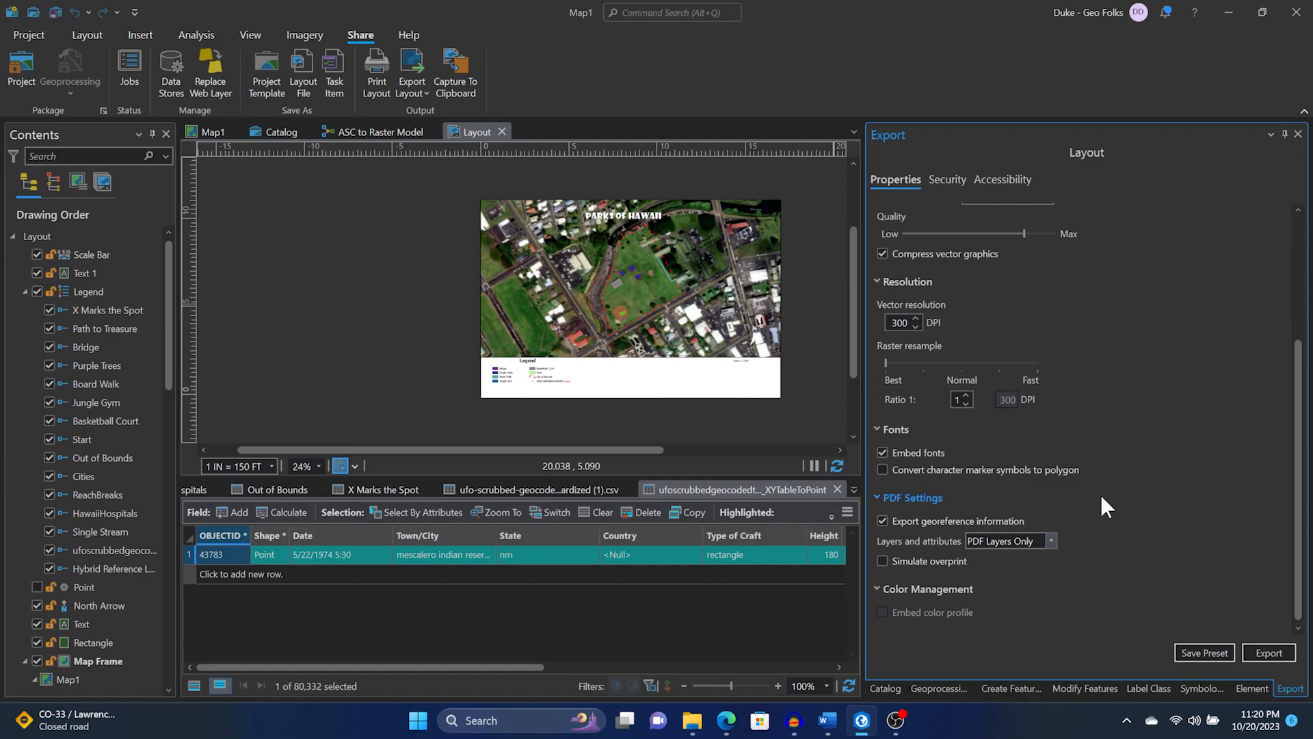
scroll(up, 3)
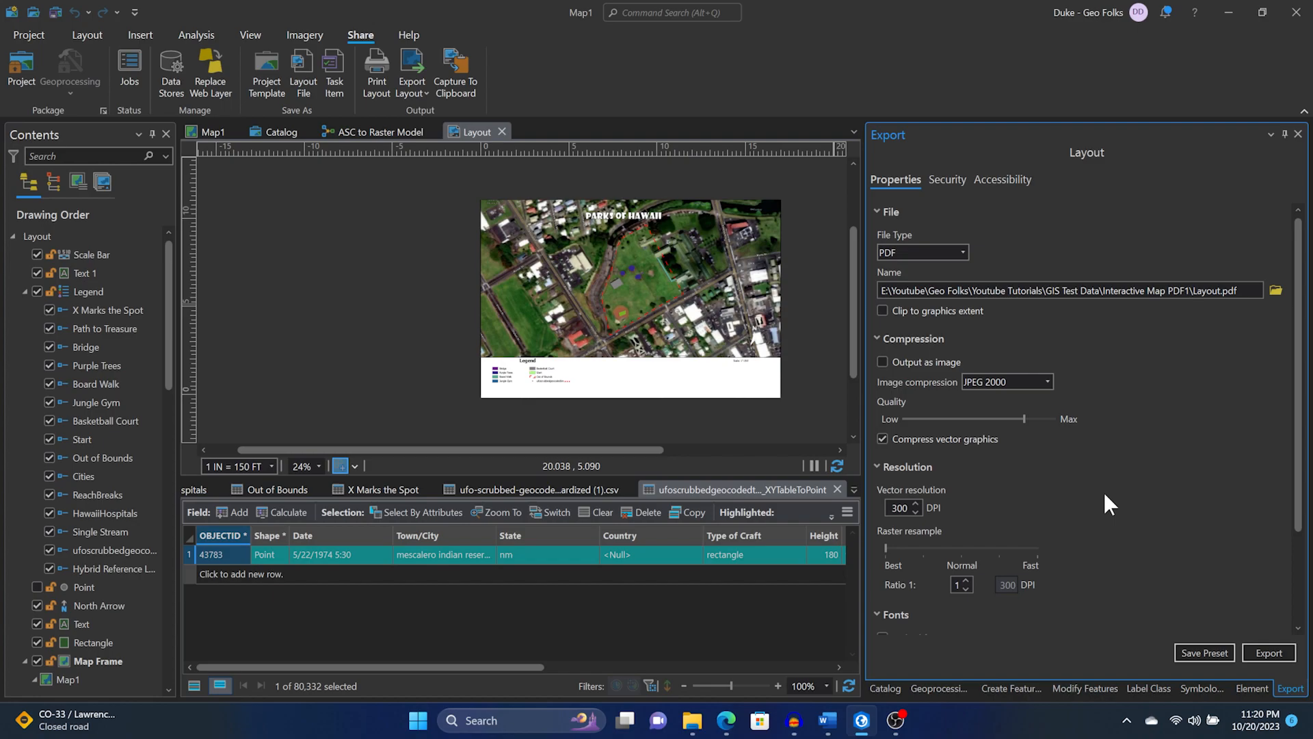
mouse_move(1269, 653)
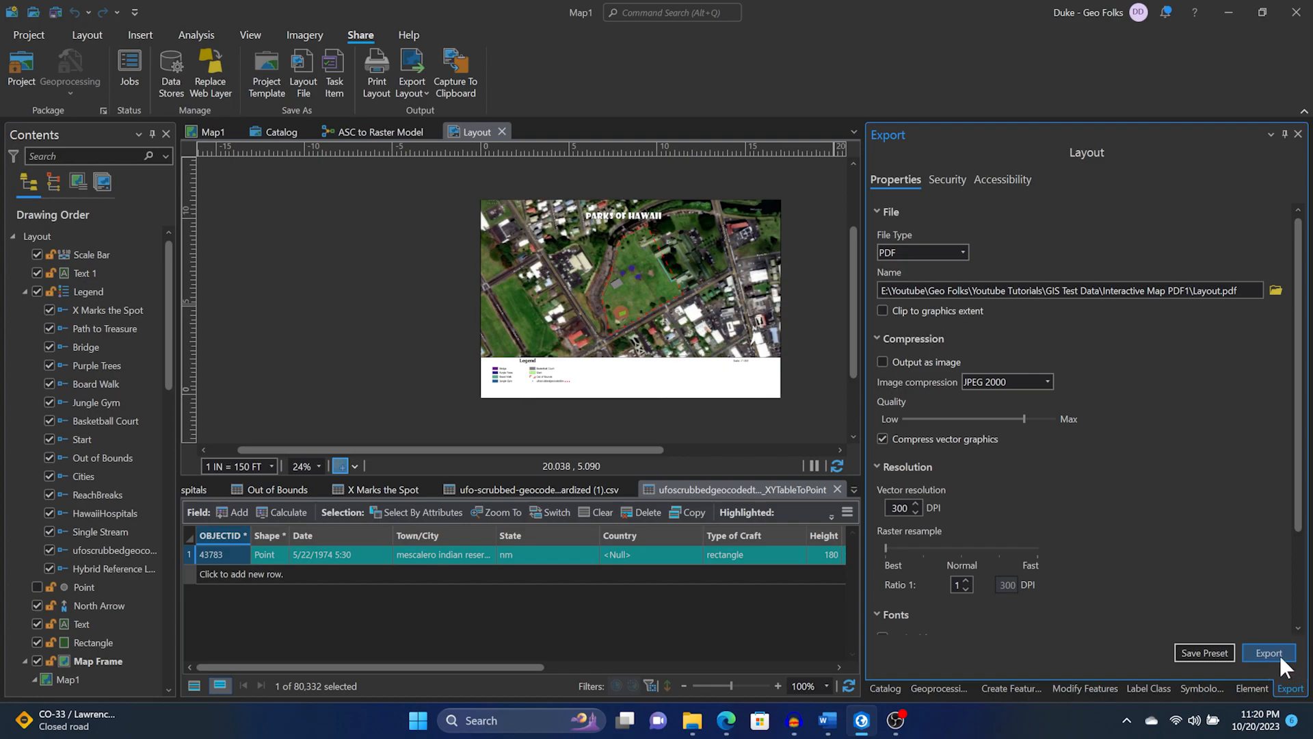
Export the Parks of Hawaii layout to PDF and confirm completion
click(1268, 653)
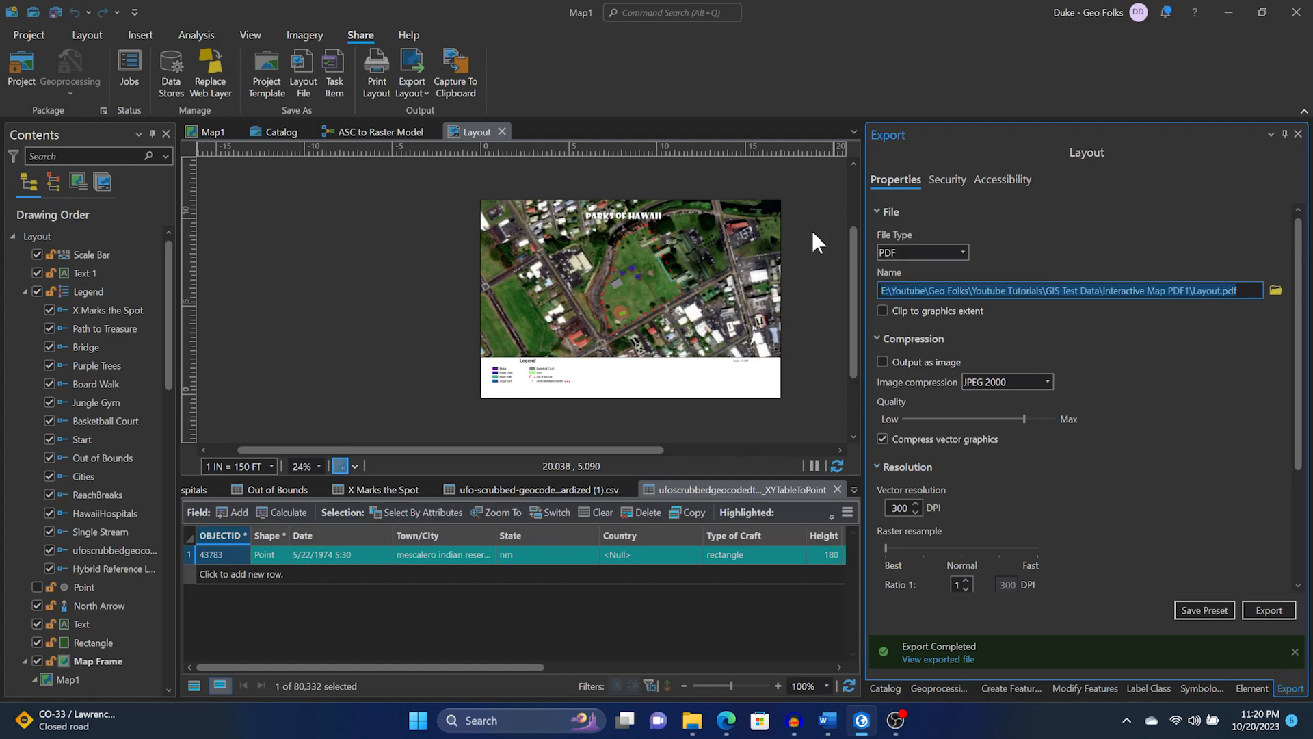
mouse_move(716, 712)
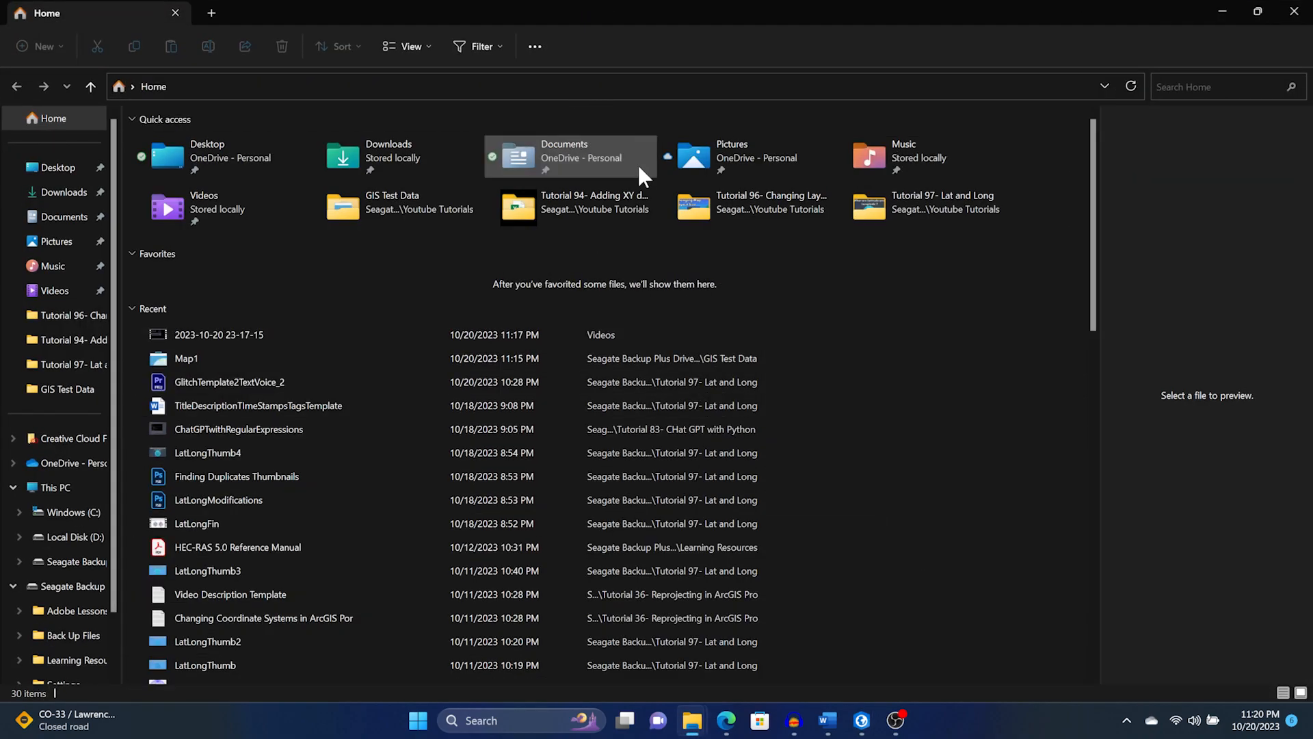
Open File Explorer's Home page showing Quick access folders and recent files
click(911, 724)
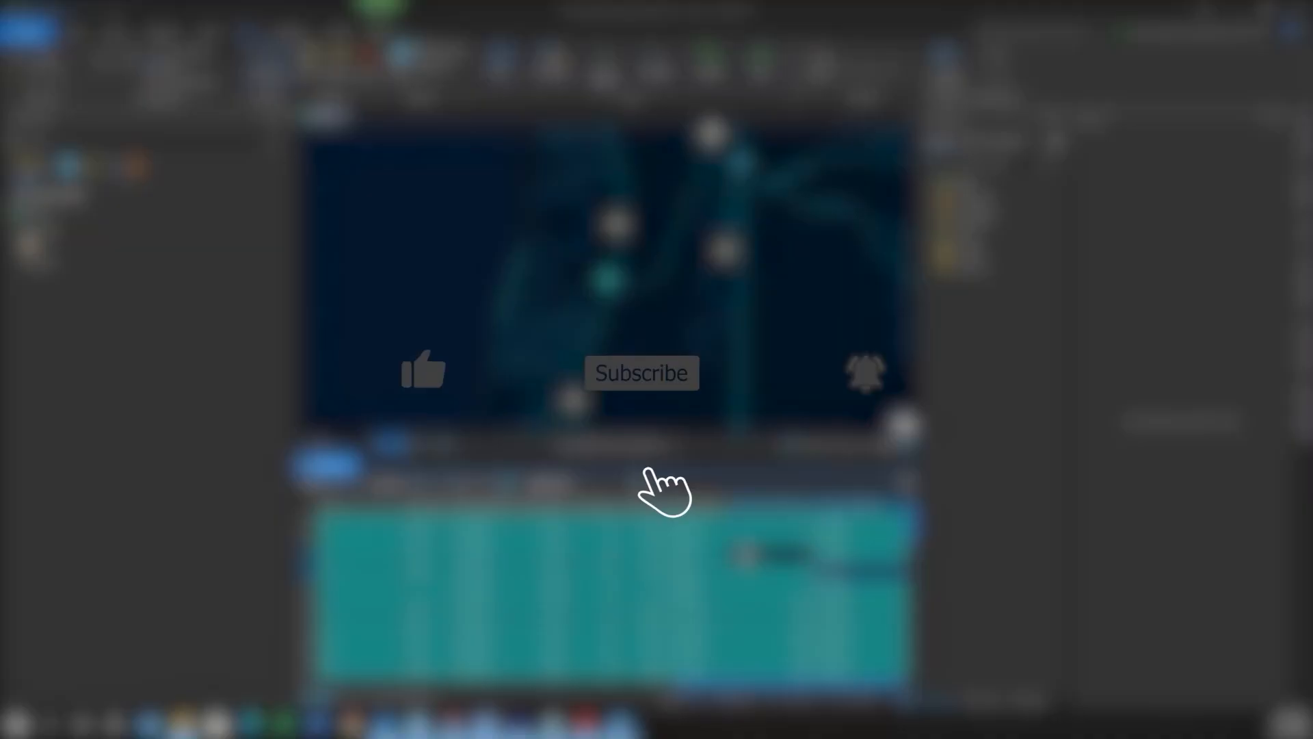
click(423, 370)
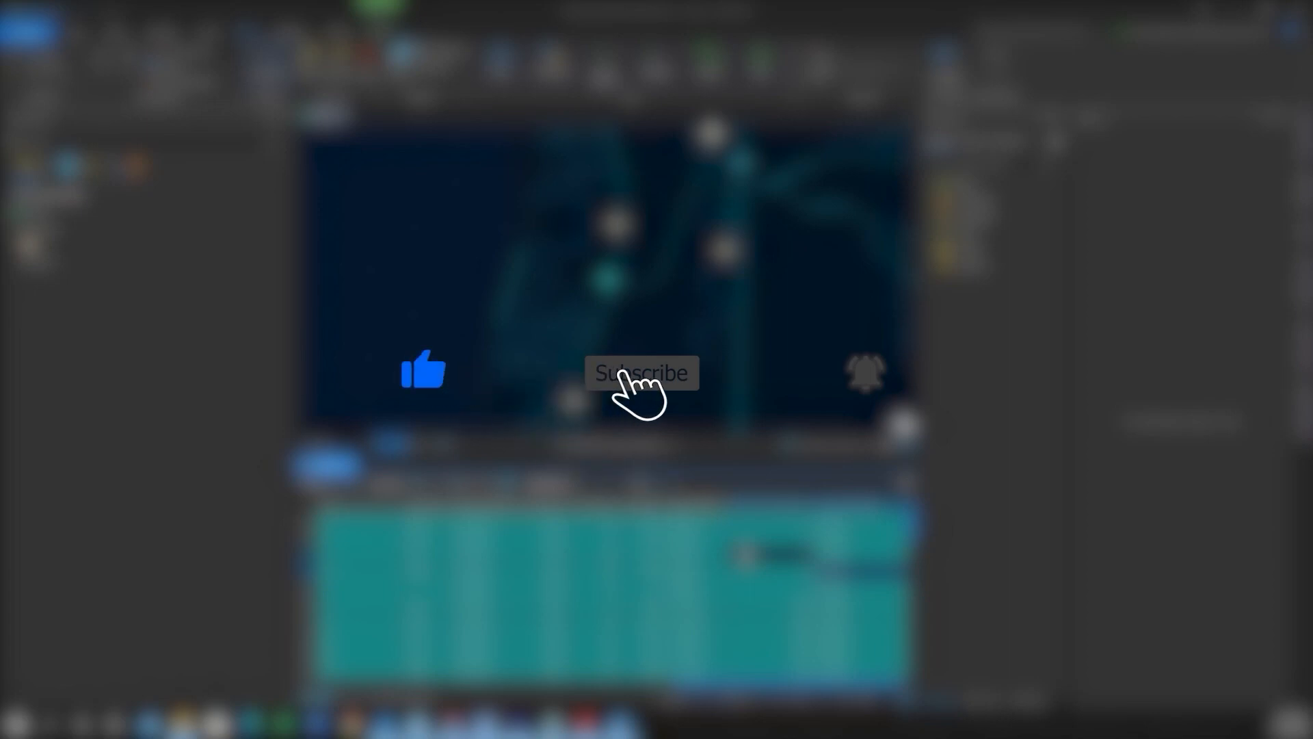